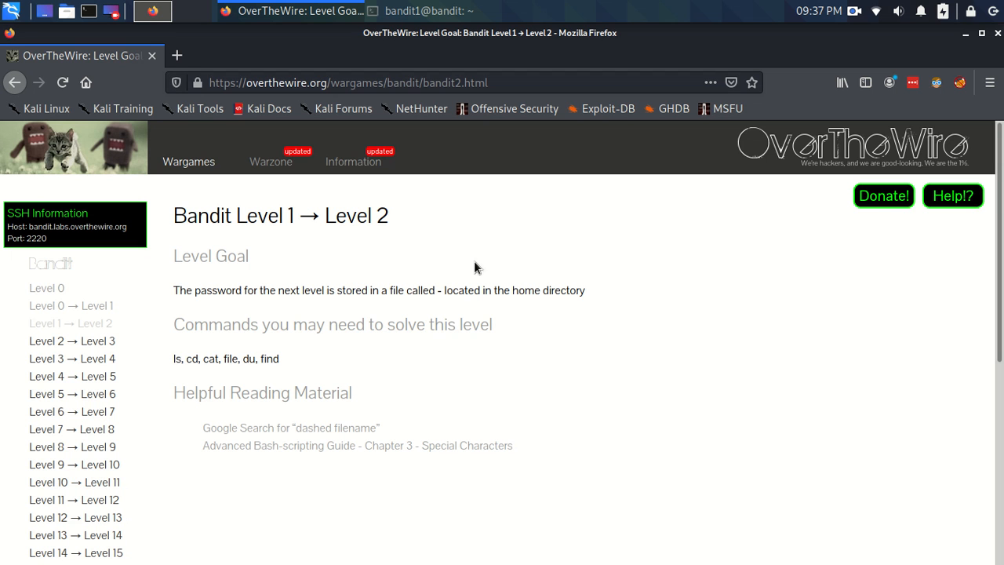
{"action": "mouse_move", "coordinate": [212, 216]}
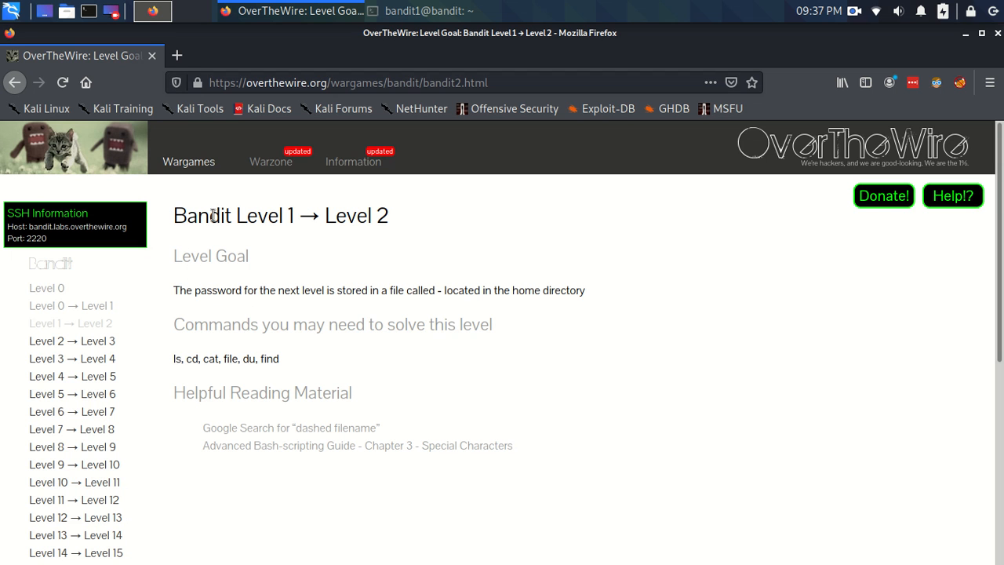
{"action": "mouse_move", "coordinate": [280, 215]}
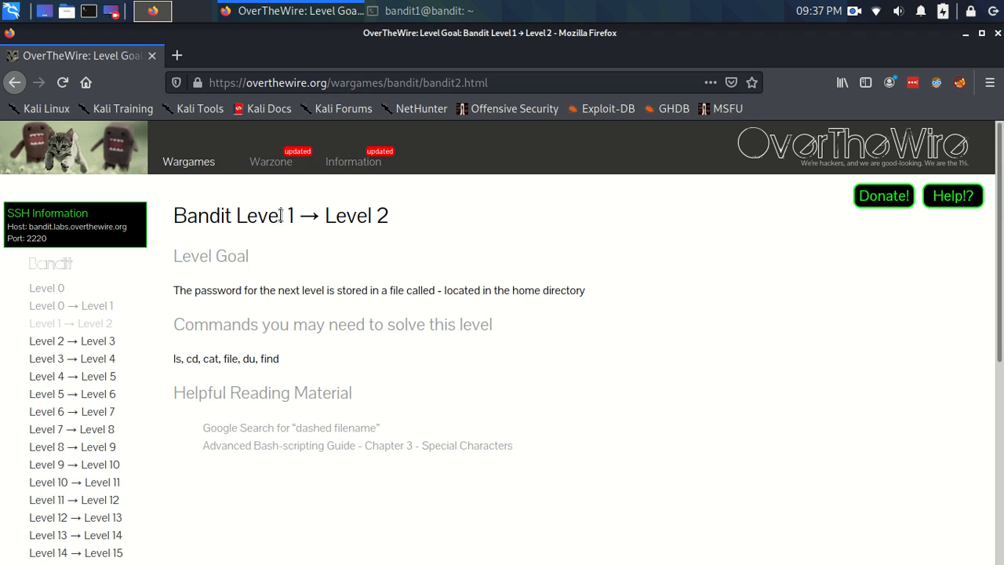
{"action": "mouse_move", "coordinate": [292, 168]}
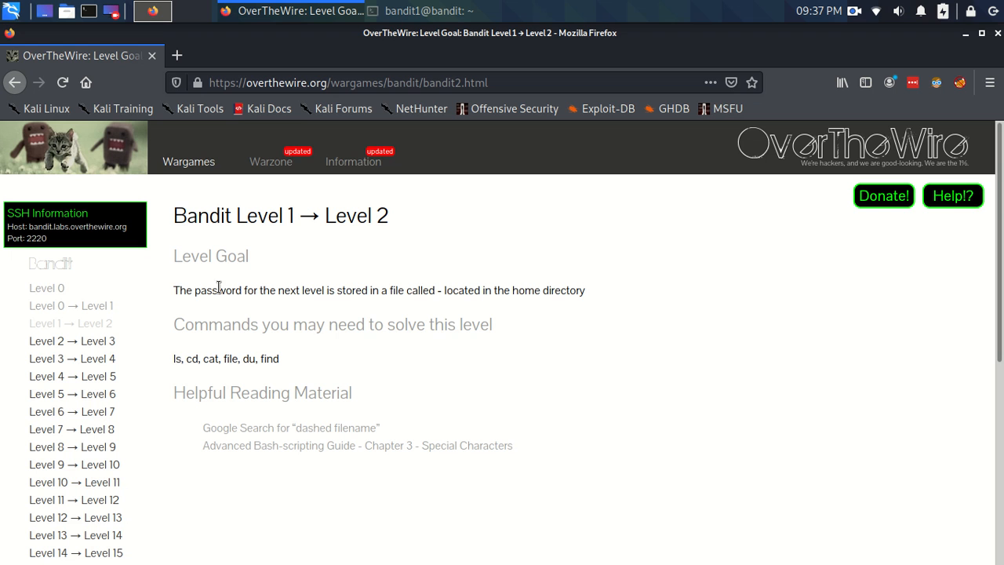
{"action": "mouse_move", "coordinate": [438, 291]}
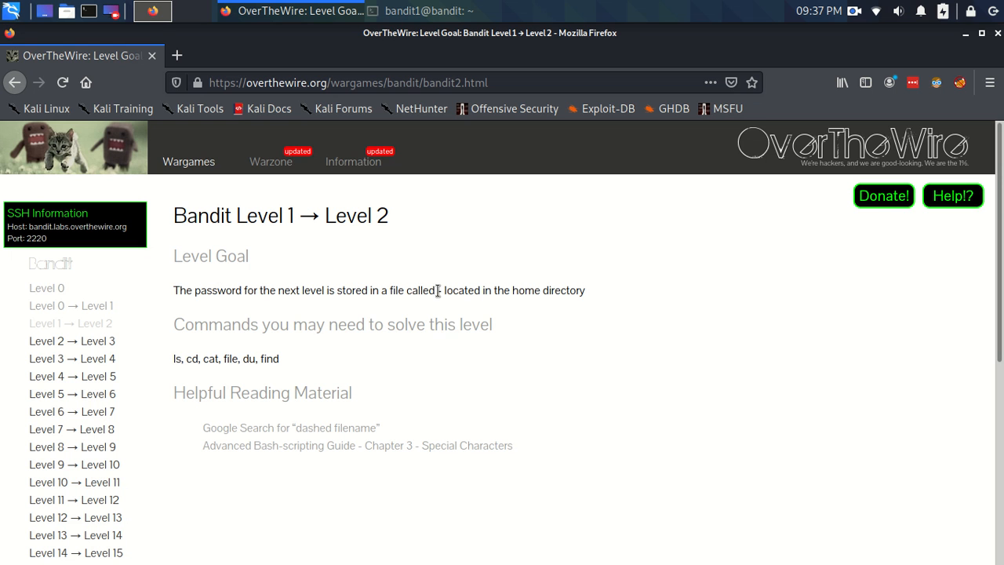
Raise the bandit1@bandit SSH terminal window over the Firefox level page.
{"action": "double_click", "coordinate": [438, 290]}
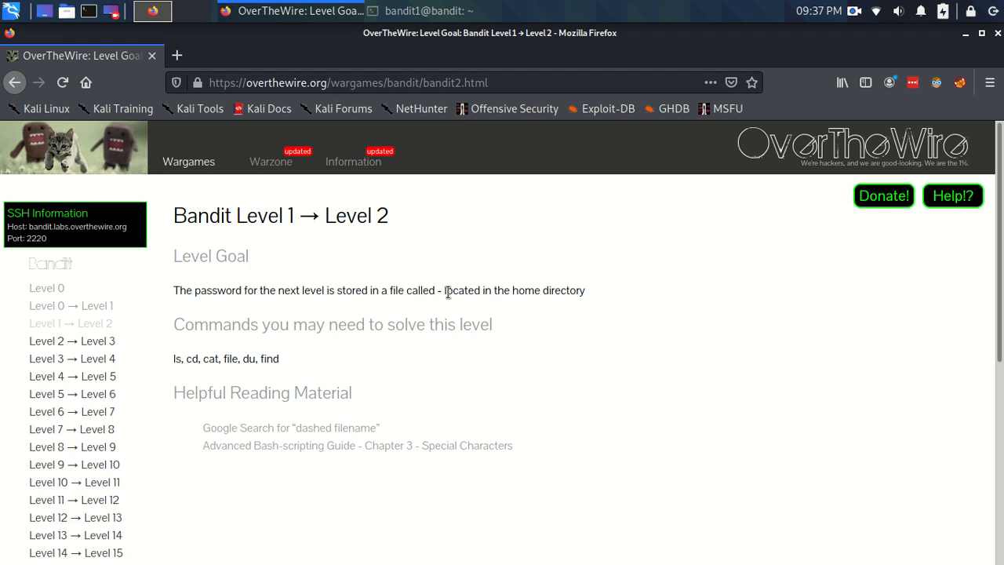
{"action": "mouse_move", "coordinate": [455, 294]}
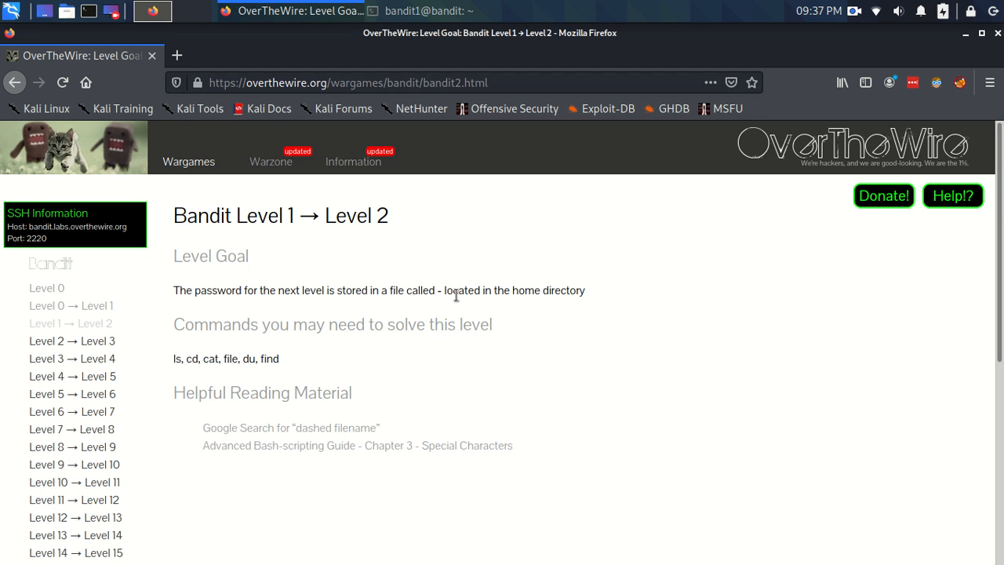
{"action": "mouse_move", "coordinate": [534, 291]}
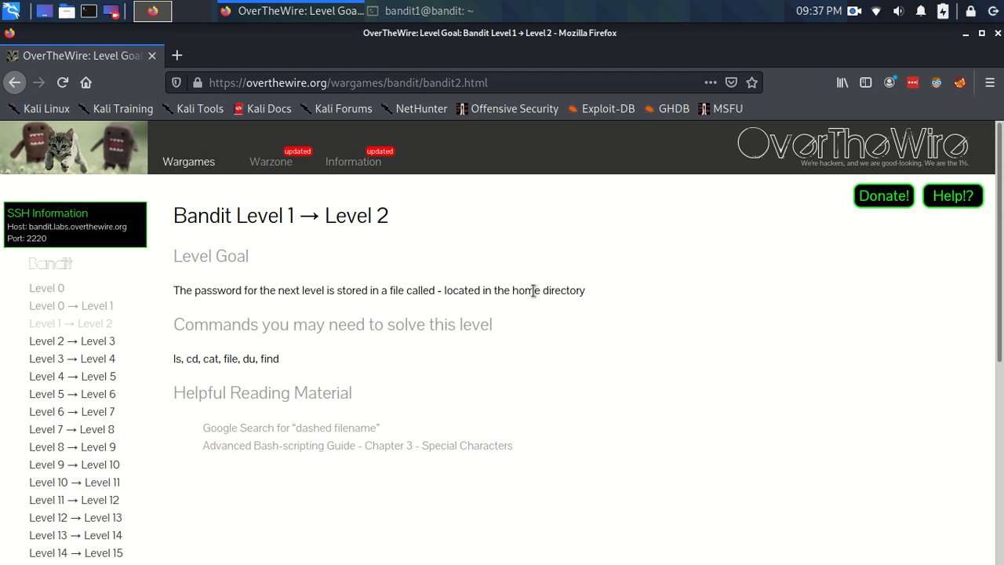
{"action": "mouse_move", "coordinate": [211, 332]}
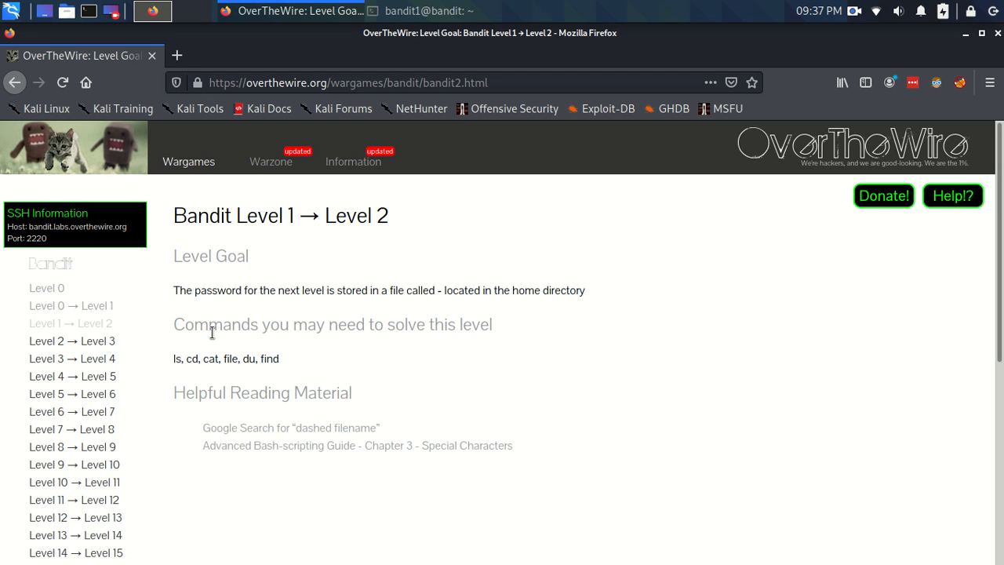
{"action": "mouse_move", "coordinate": [159, 362]}
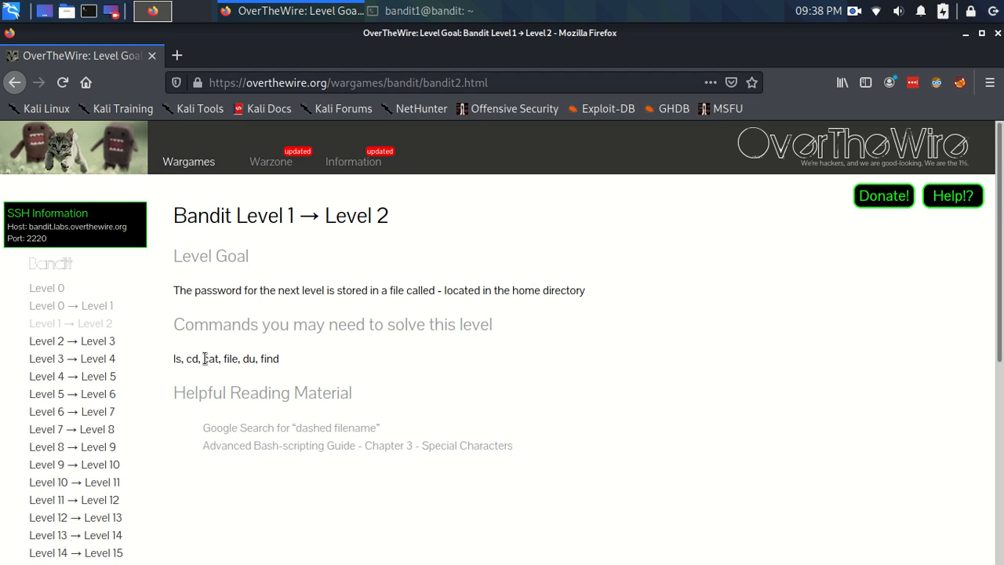
{"action": "mouse_move", "coordinate": [218, 396]}
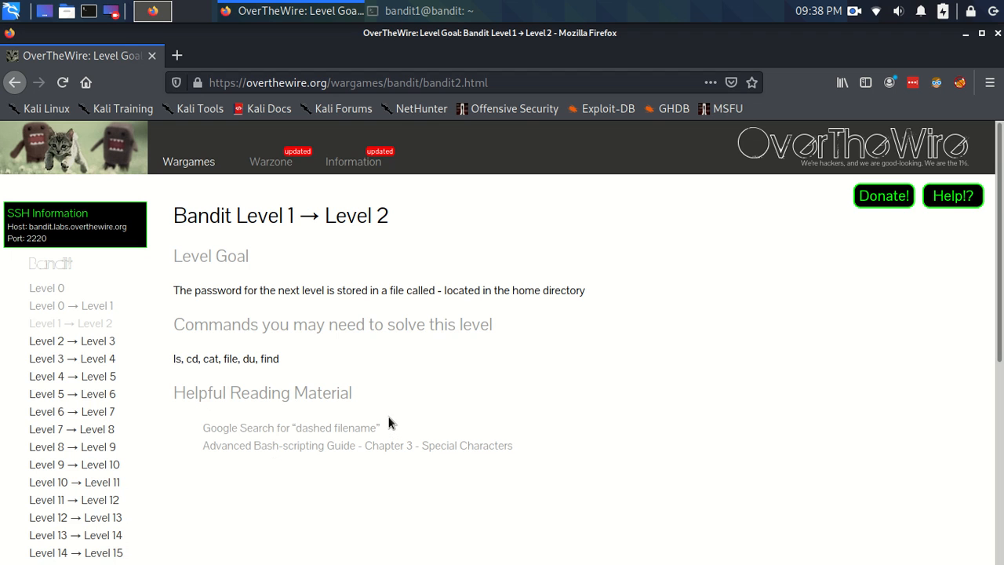
{"action": "mouse_move", "coordinate": [385, 377]}
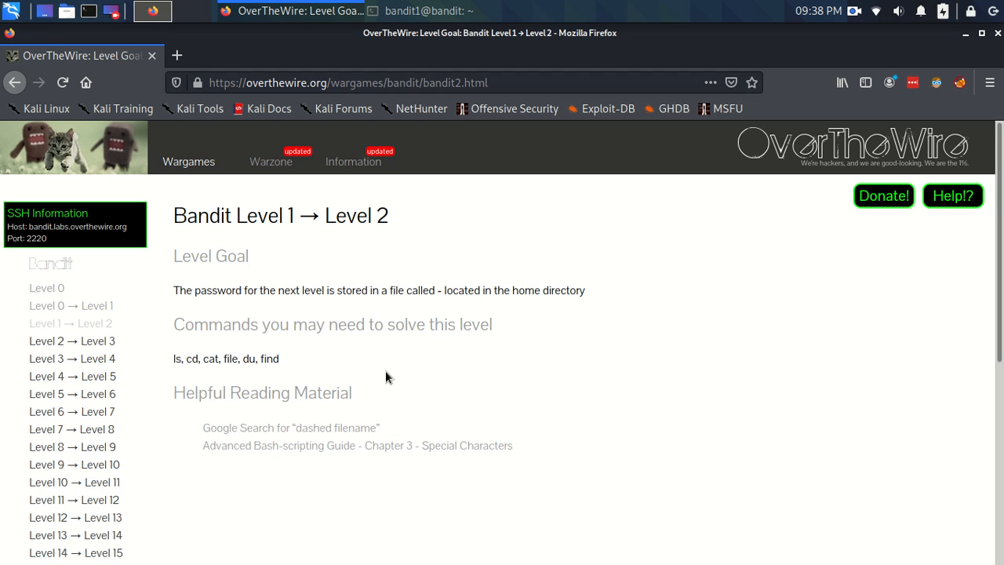
{"action": "mouse_move", "coordinate": [402, 364]}
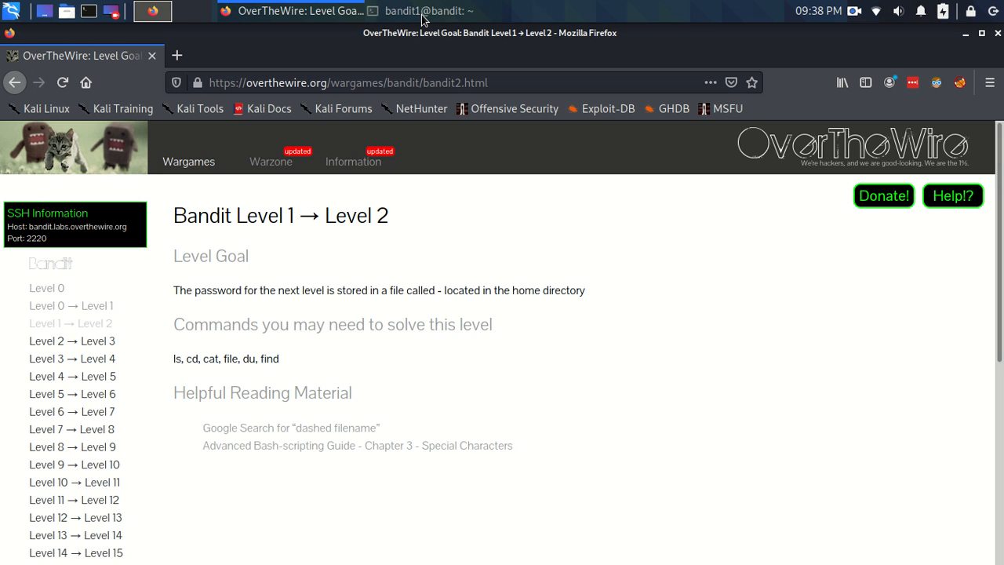
{"action": "mouse_move", "coordinate": [422, 11]}
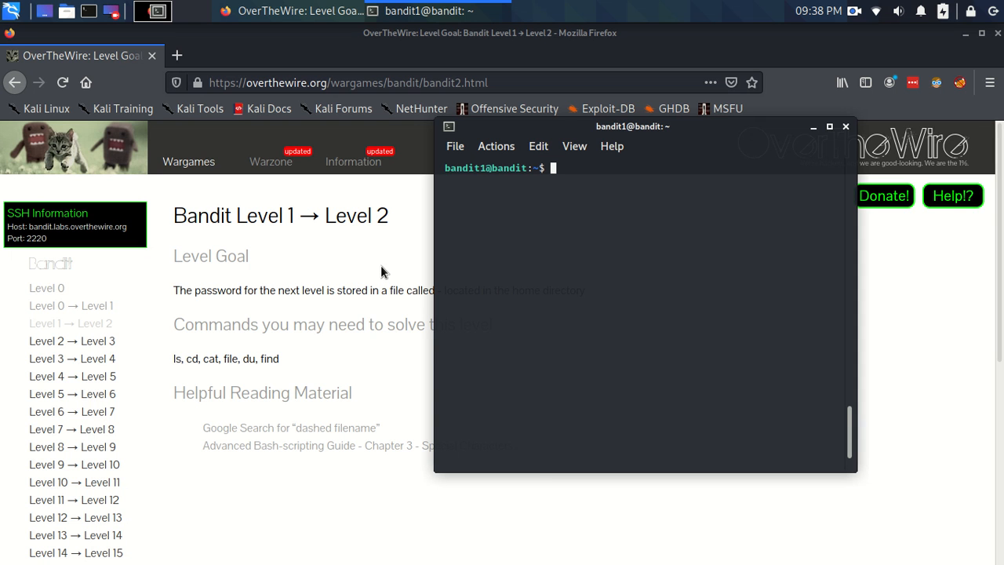
List the home directory and run cat - on the dash-named file.
{"action": "type", "text": "ls"}
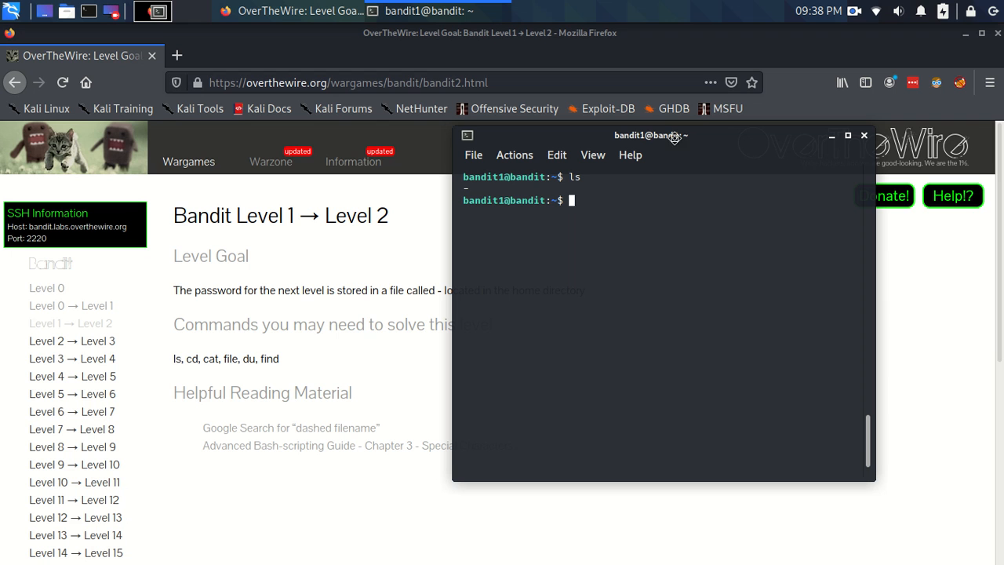
{"action": "mouse_move", "coordinate": [667, 149]}
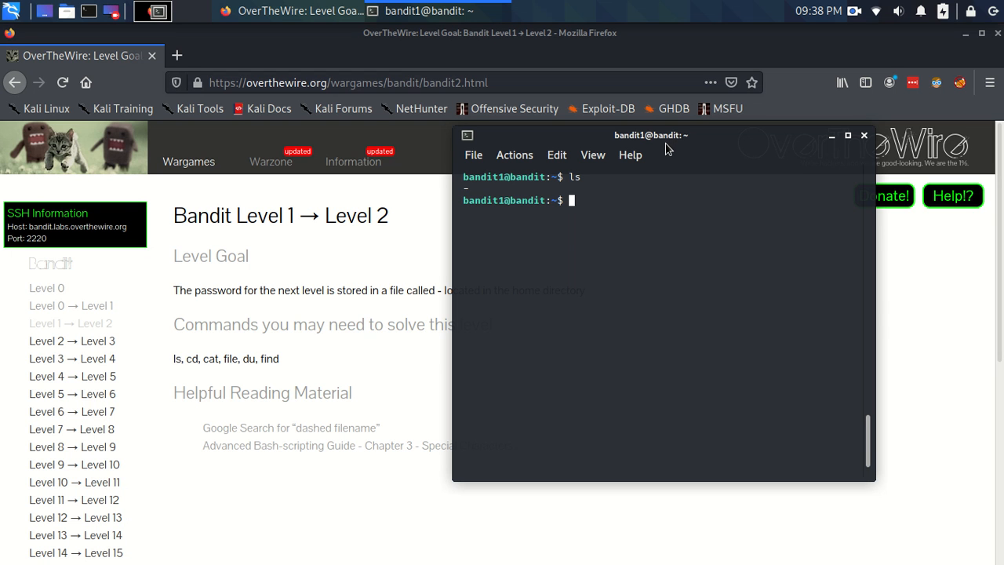
{"action": "mouse_move", "coordinate": [663, 149]}
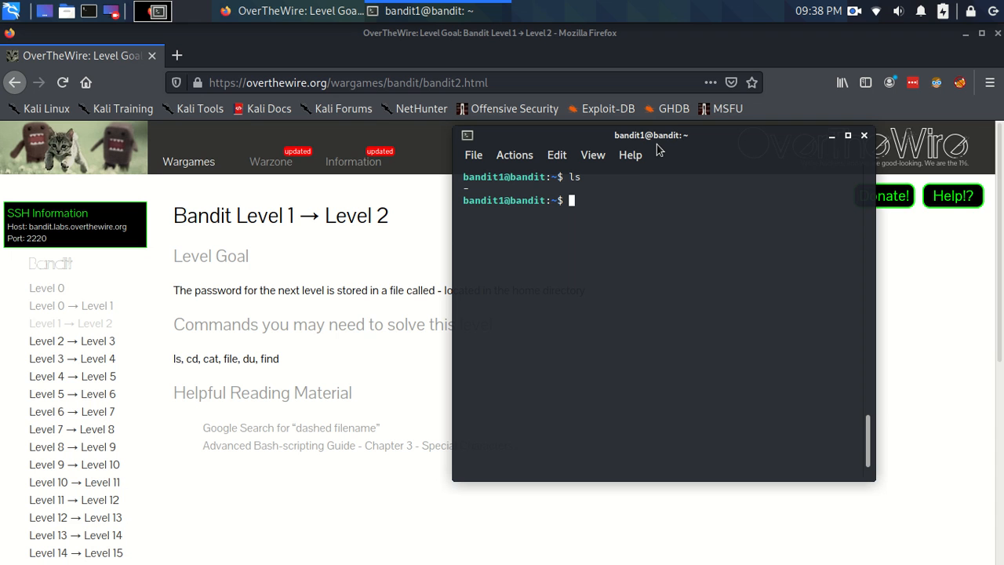
{"action": "type", "text": "cat"}
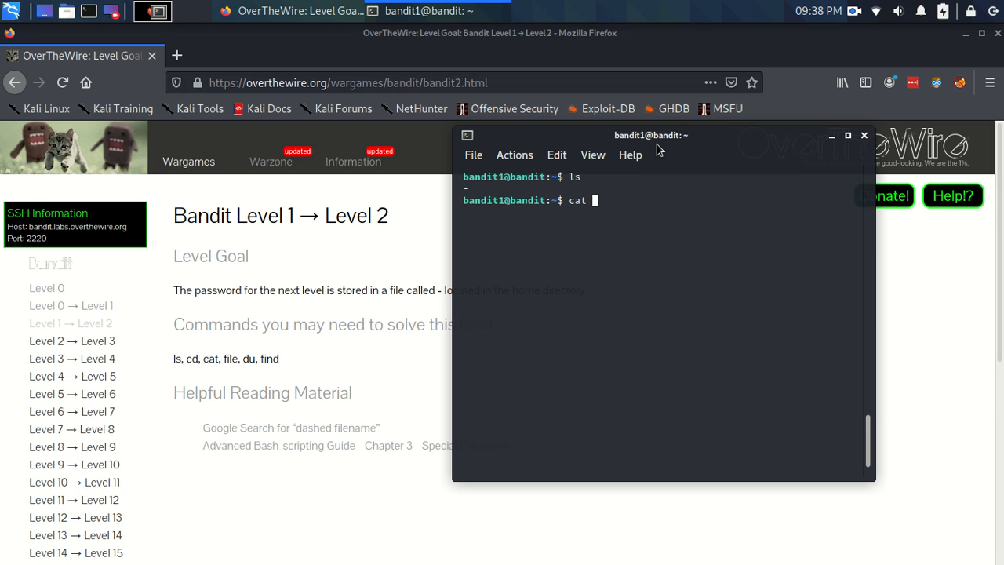
{"action": "type", "text": "-"}
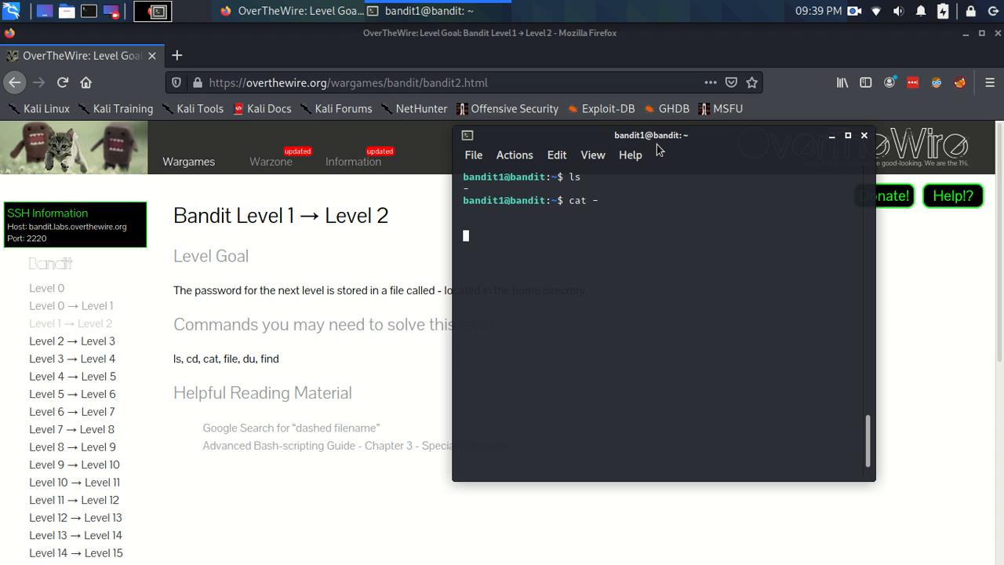
Enter test lines iji, pppppp, c, cdc that only echo back, then suspend cat.
{"action": "type", "text": "iji"}
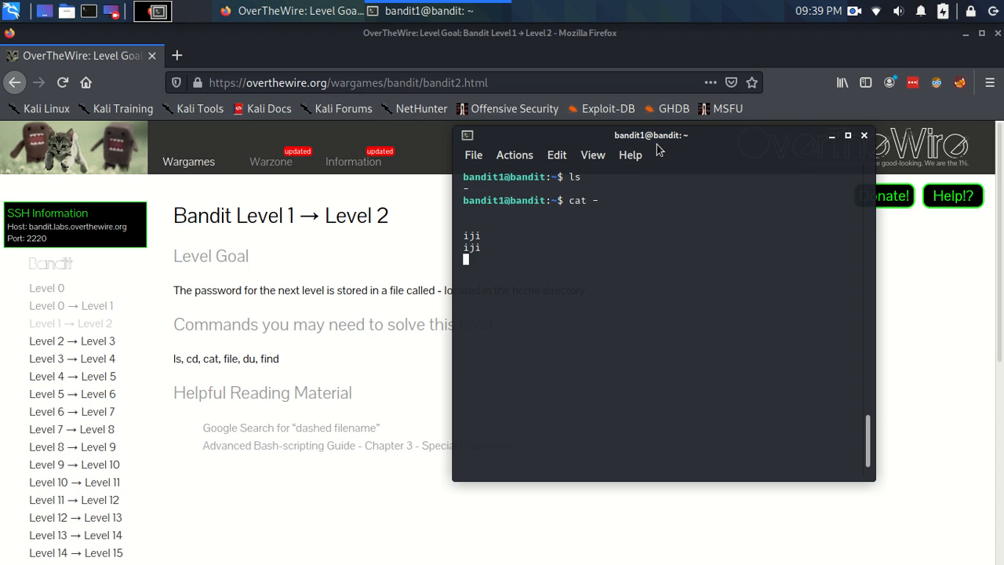
{"action": "type", "text": "pppppp"}
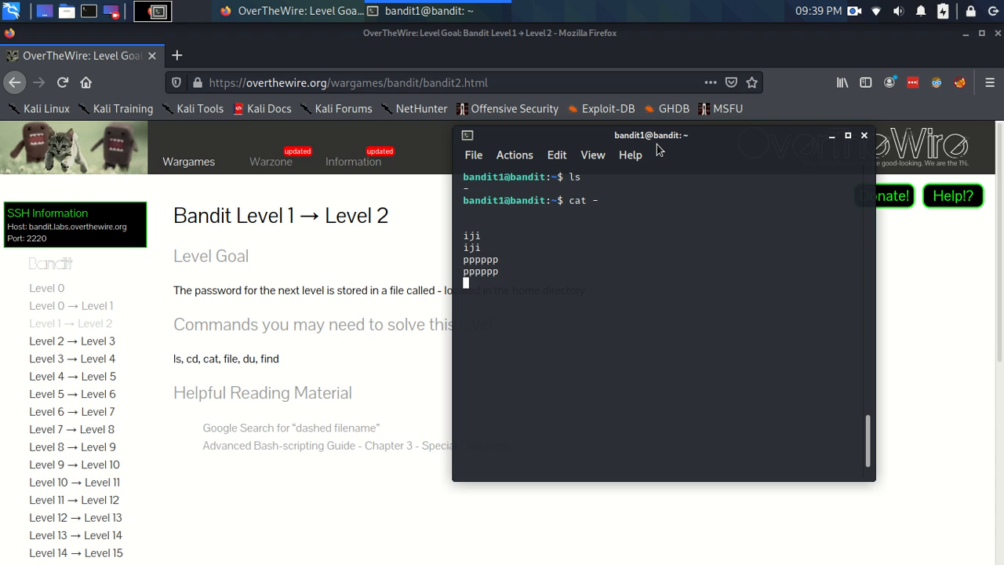
{"action": "type", "text": "c"}
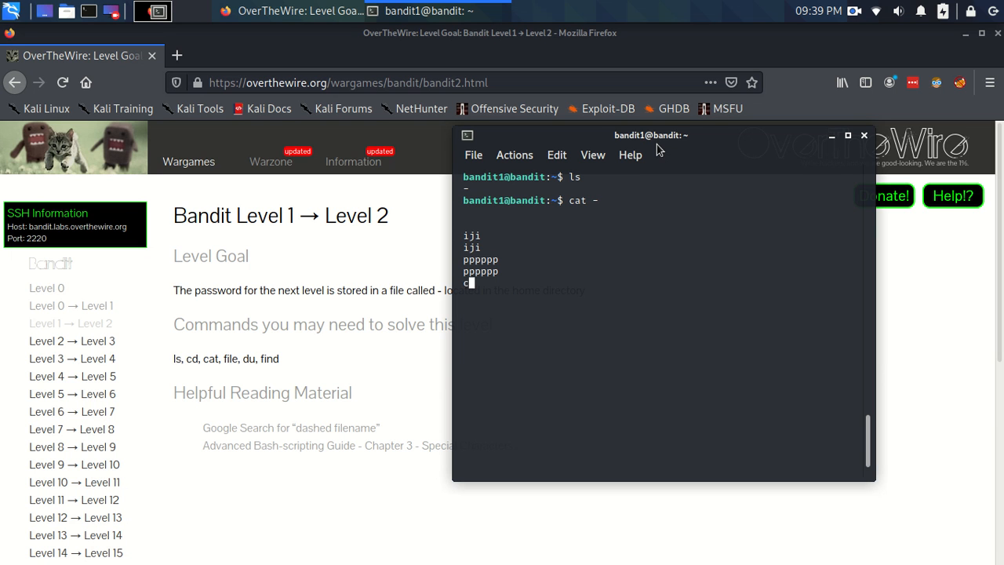
{"action": "type", "text": "cdc"}
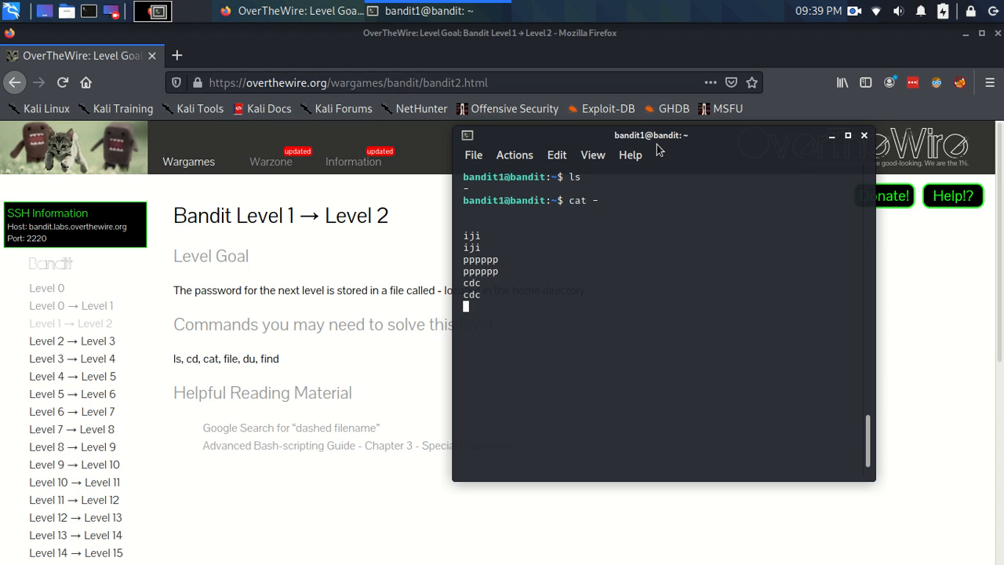
{"action": "key", "text": "ctrl+z"}
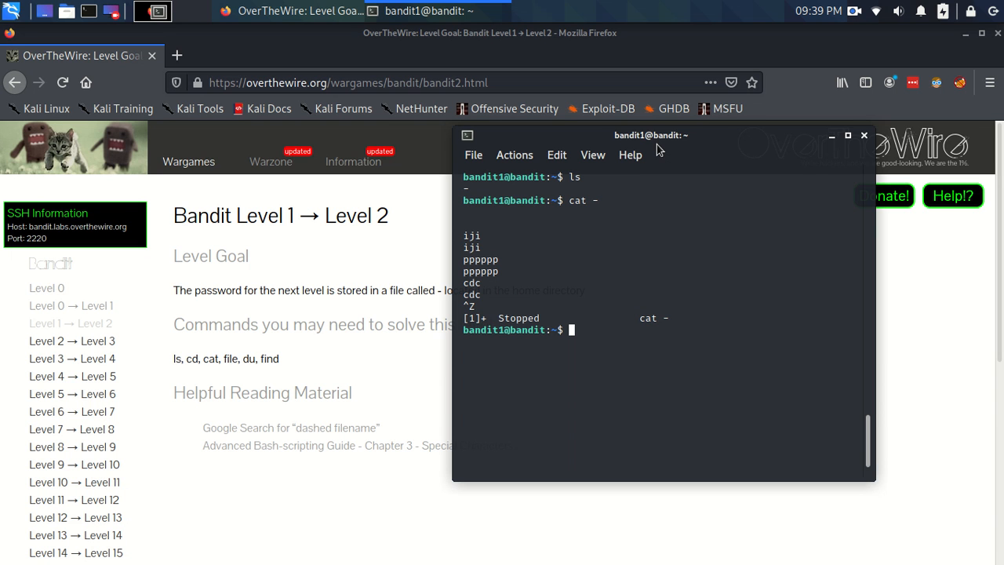
Read the cat manual page via man cat, then quit back to the prompt.
{"action": "type", "text": "man cat"}
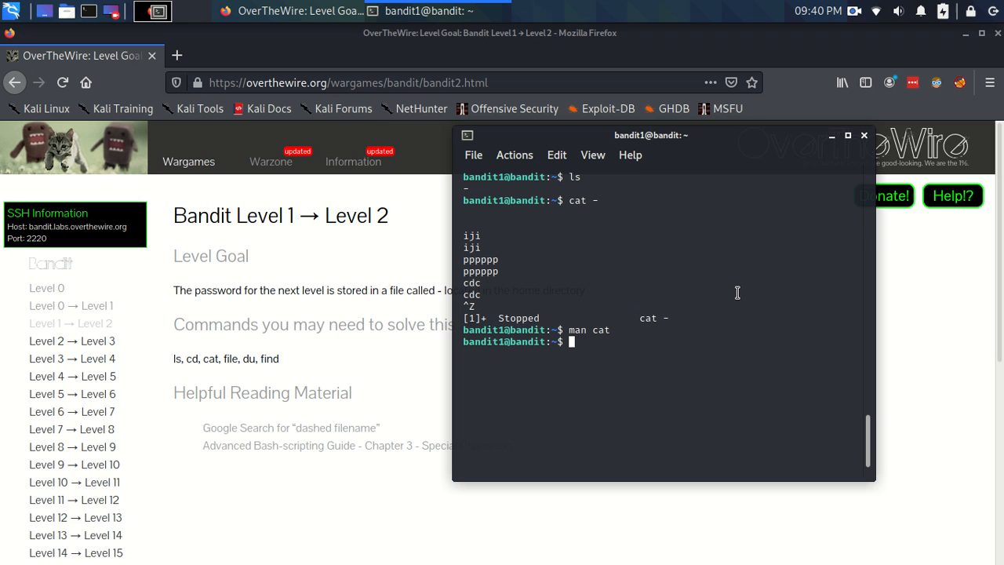
{"action": "mouse_move", "coordinate": [730, 287]}
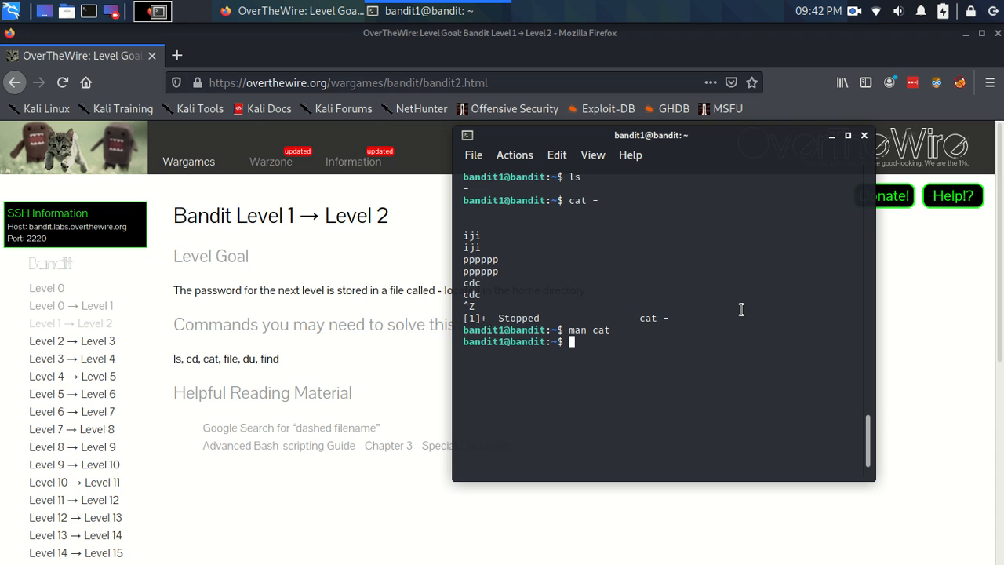
{"action": "type", "text": "."}
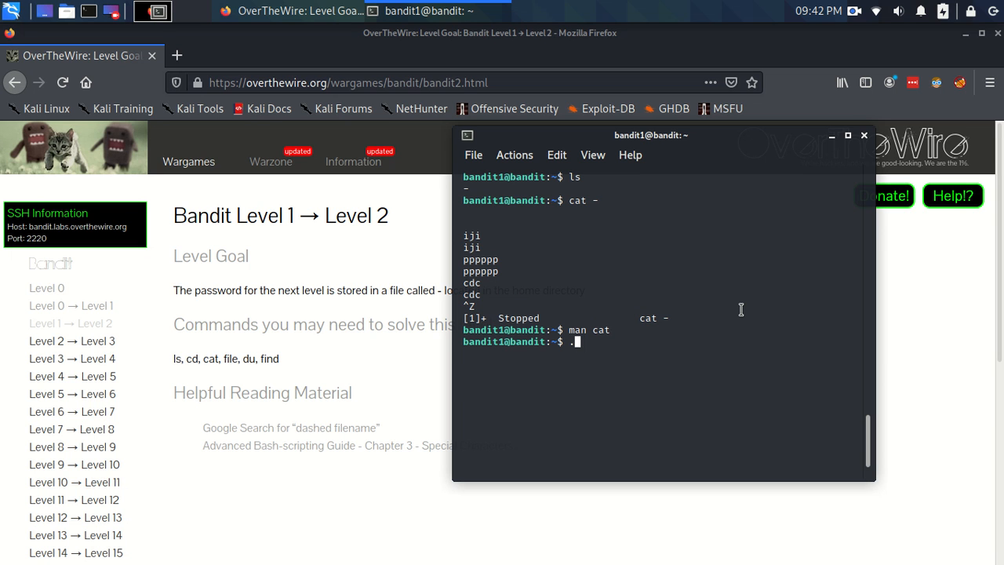
{"action": "type", "text": "."}
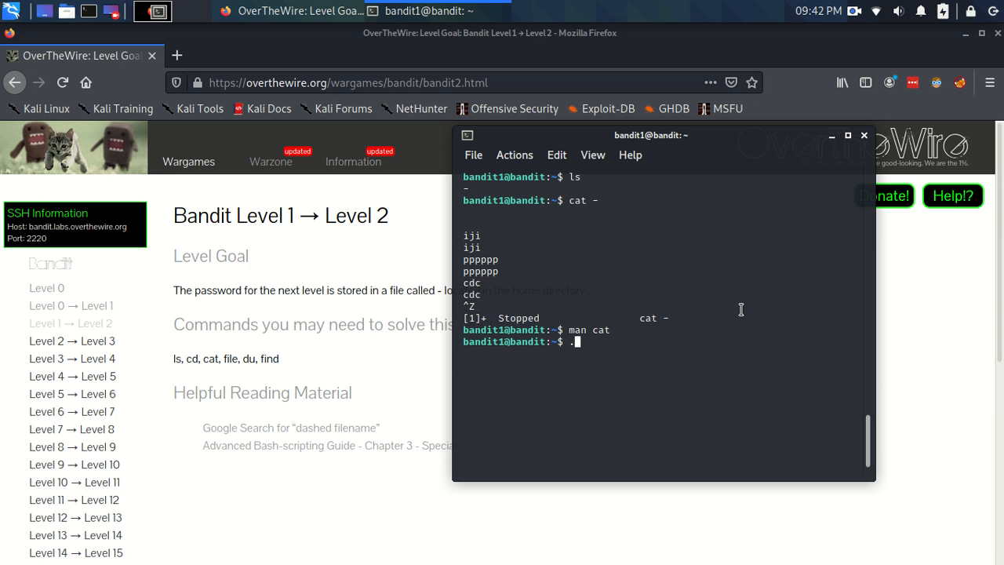
{"action": "type", "text": "."}
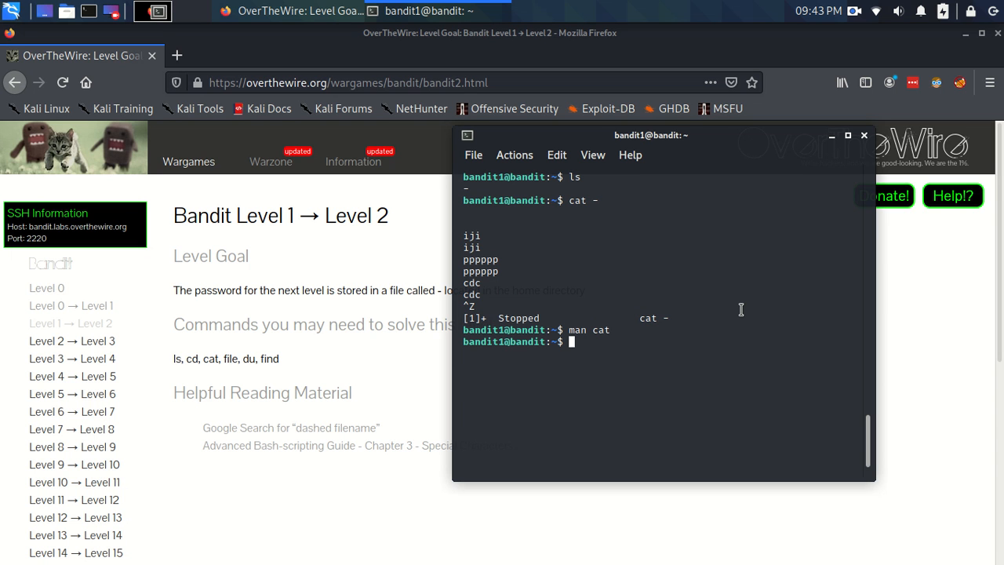
Run cat ./- to print the Level 2 password from the dash file.
{"action": "type", "text": "cat"}
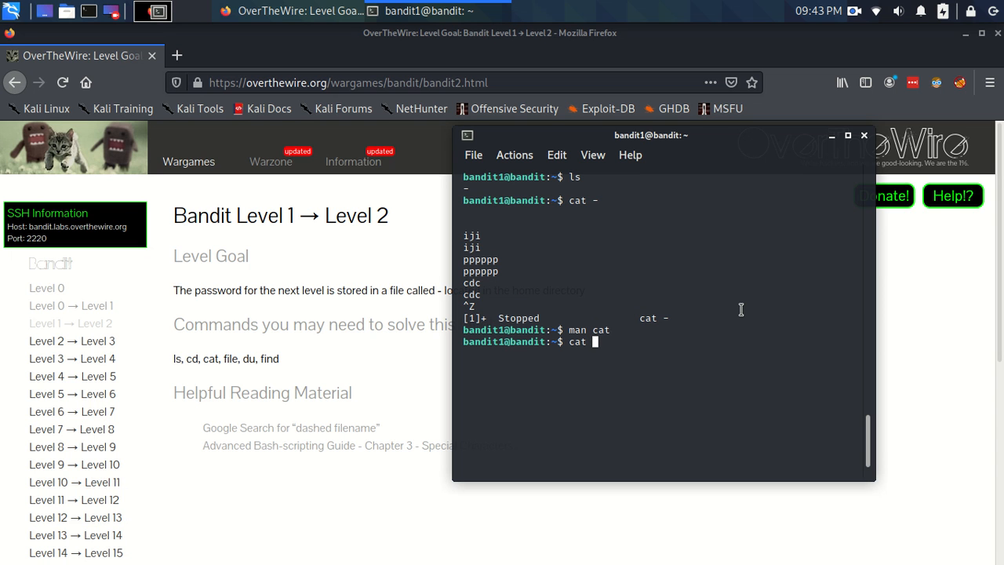
{"action": "type", "text": "."}
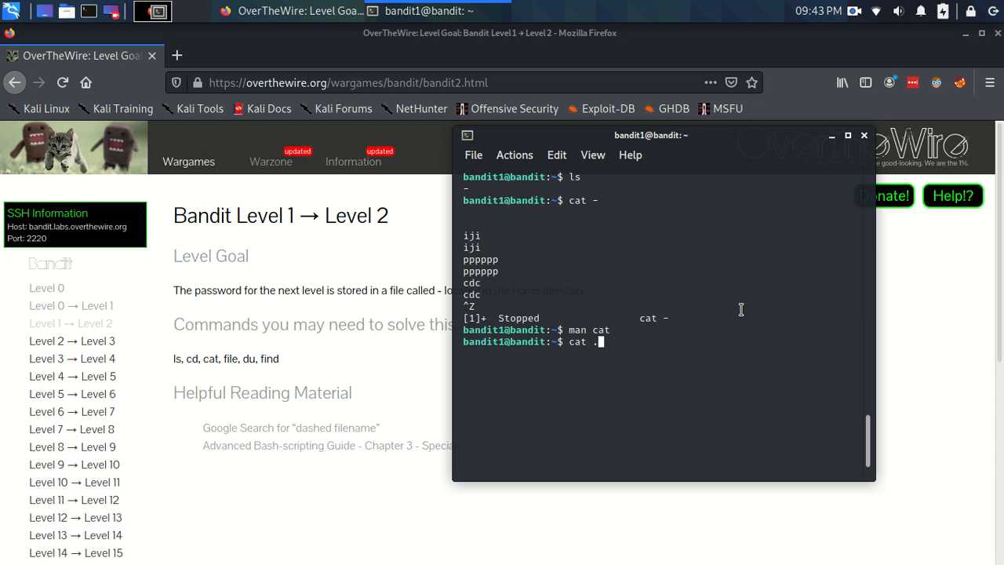
{"action": "type", "text": "/"}
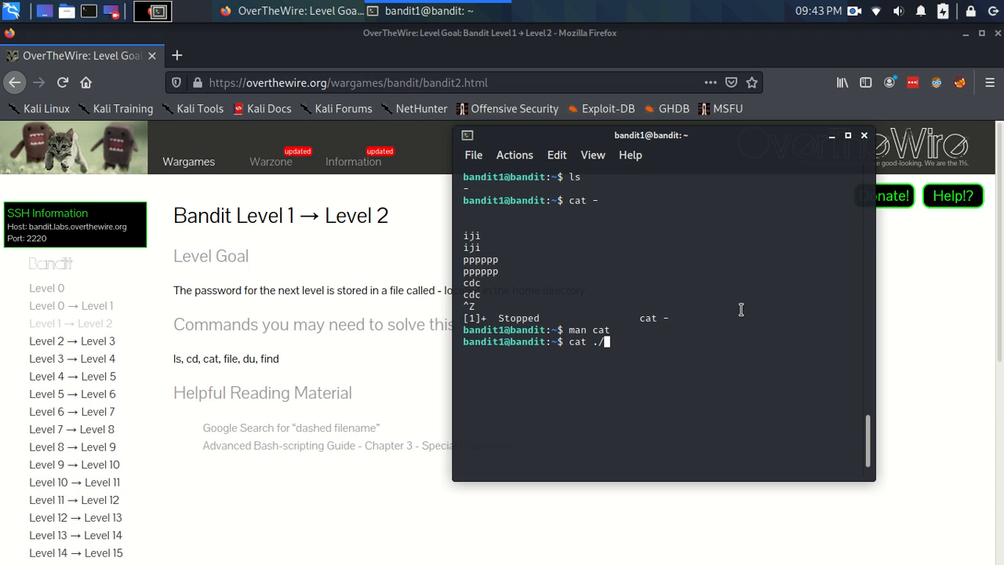
{"action": "type", "text": "-"}
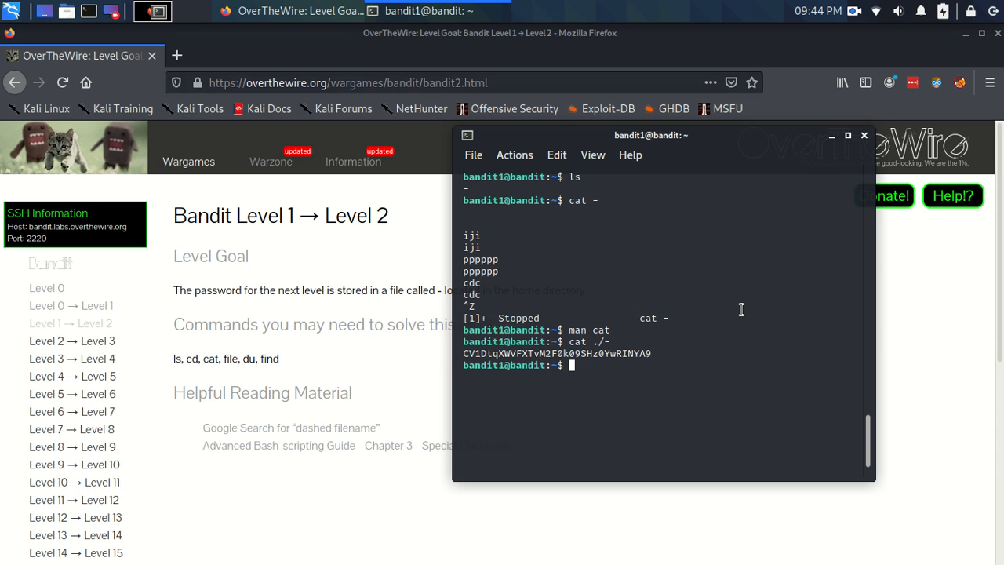
{"action": "mouse_move", "coordinate": [648, 350]}
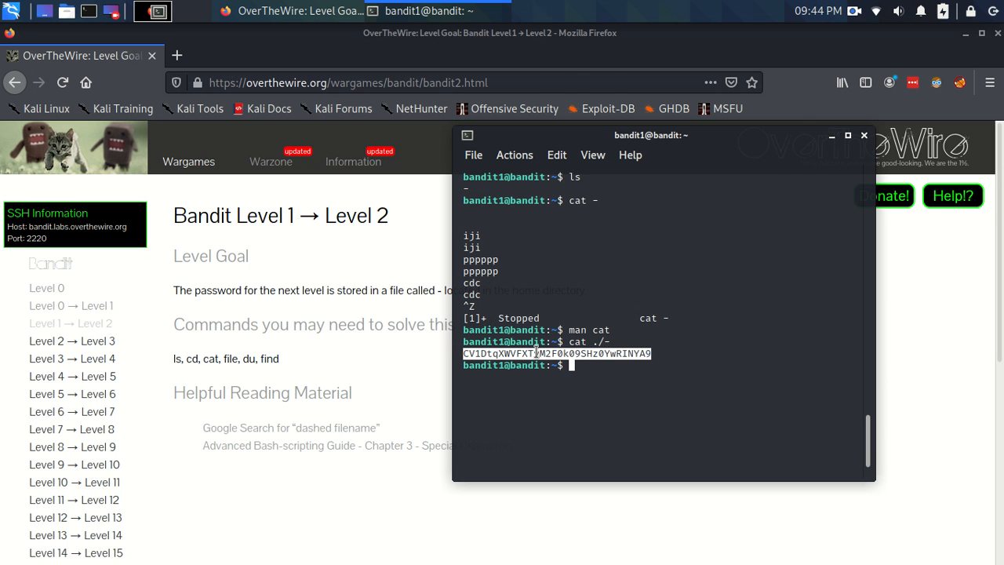
{"action": "mouse_move", "coordinate": [593, 75]}
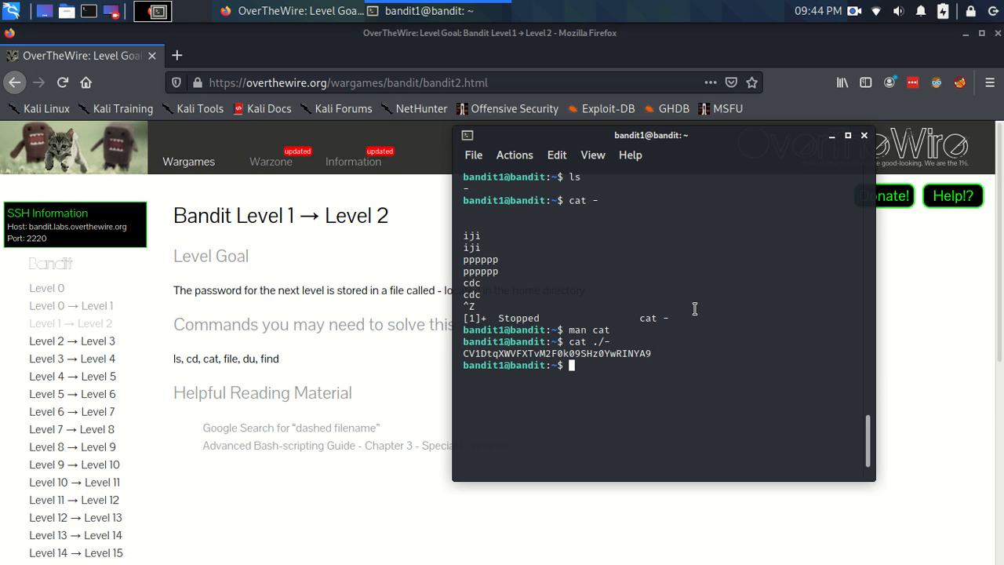
{"action": "mouse_move", "coordinate": [727, 295]}
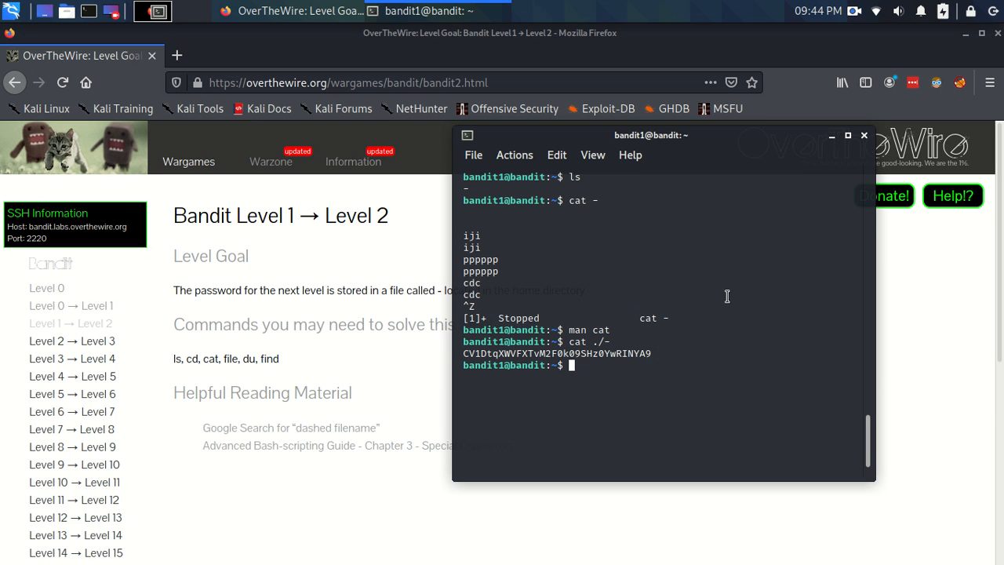